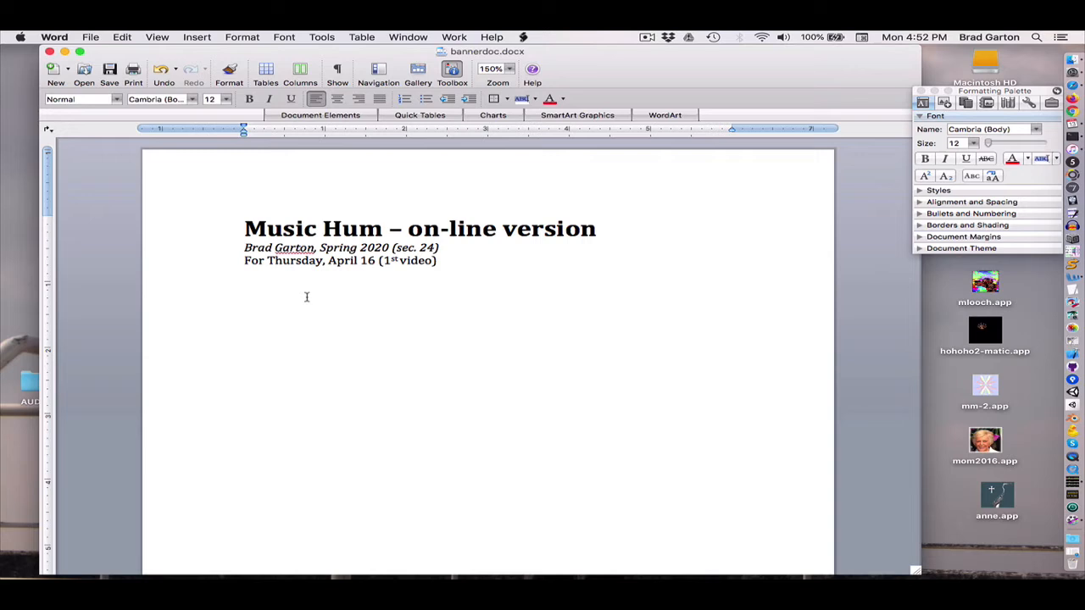
Place the cursor below the course header, enter 'Minimalism', and begin a new line
left_click(245, 286)
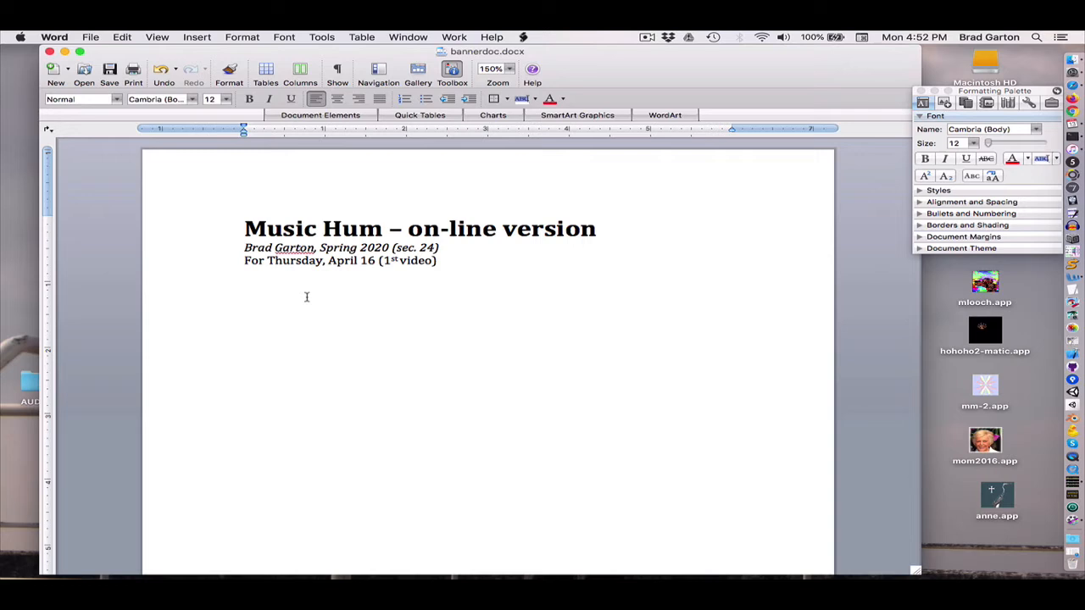
left_click(244, 286)
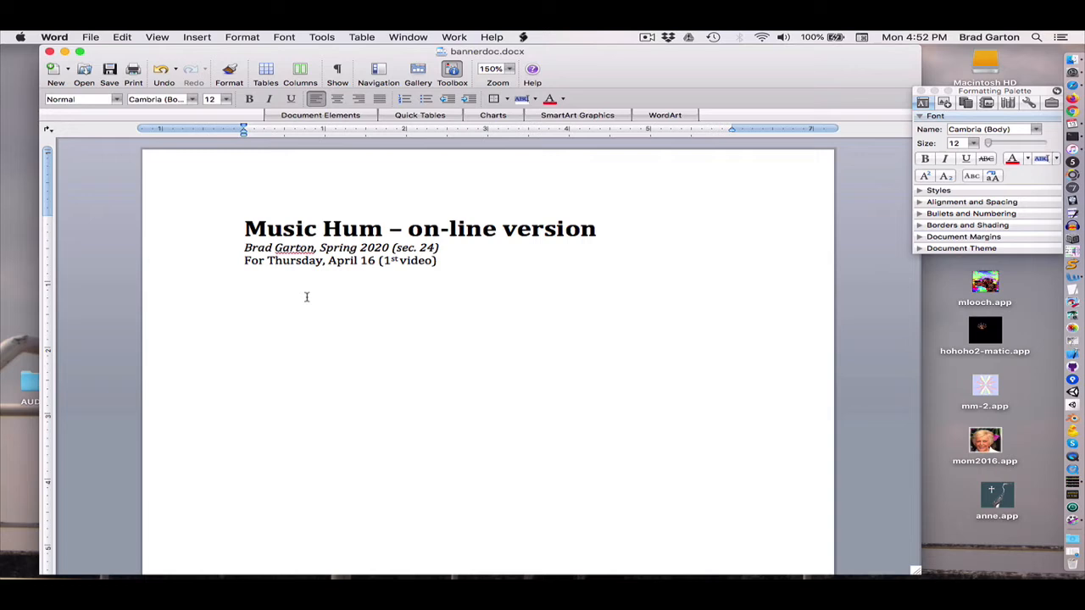
left_click(244, 286)
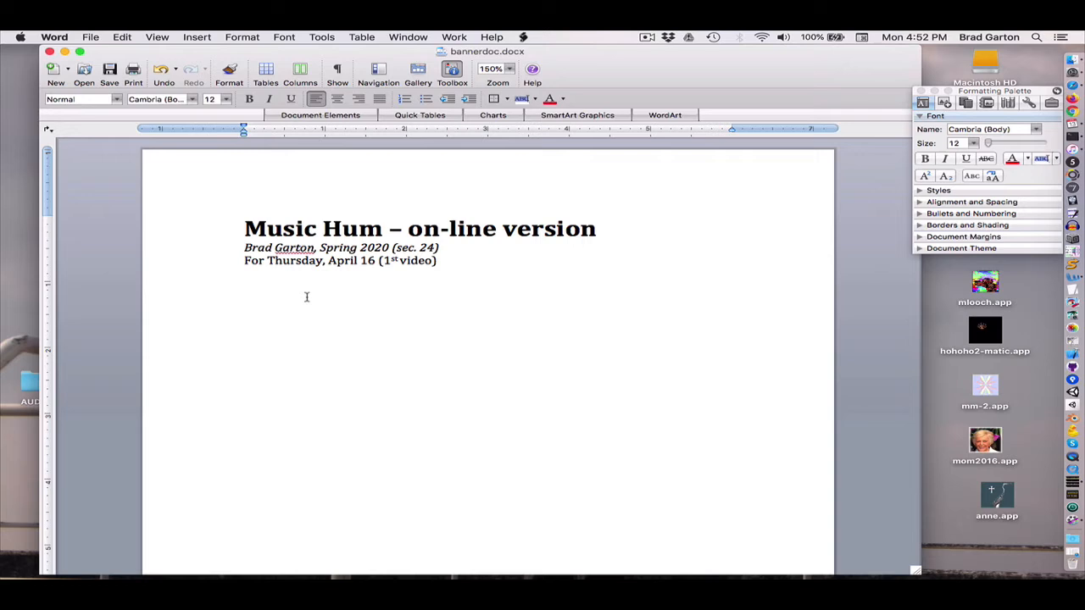
left_click(244, 286)
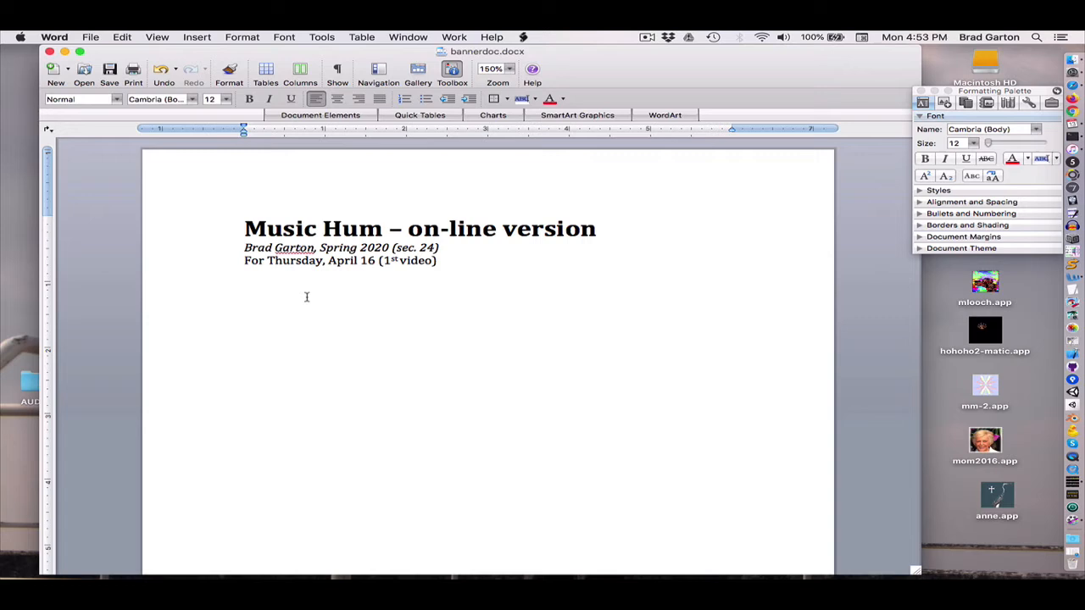
type("Minimalism")
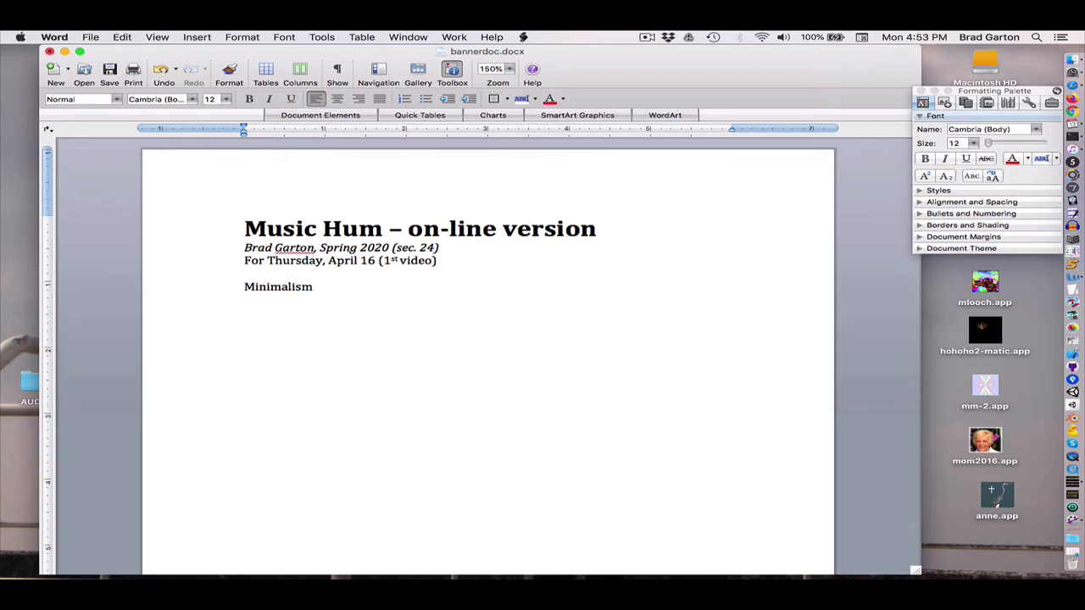
key("Return")
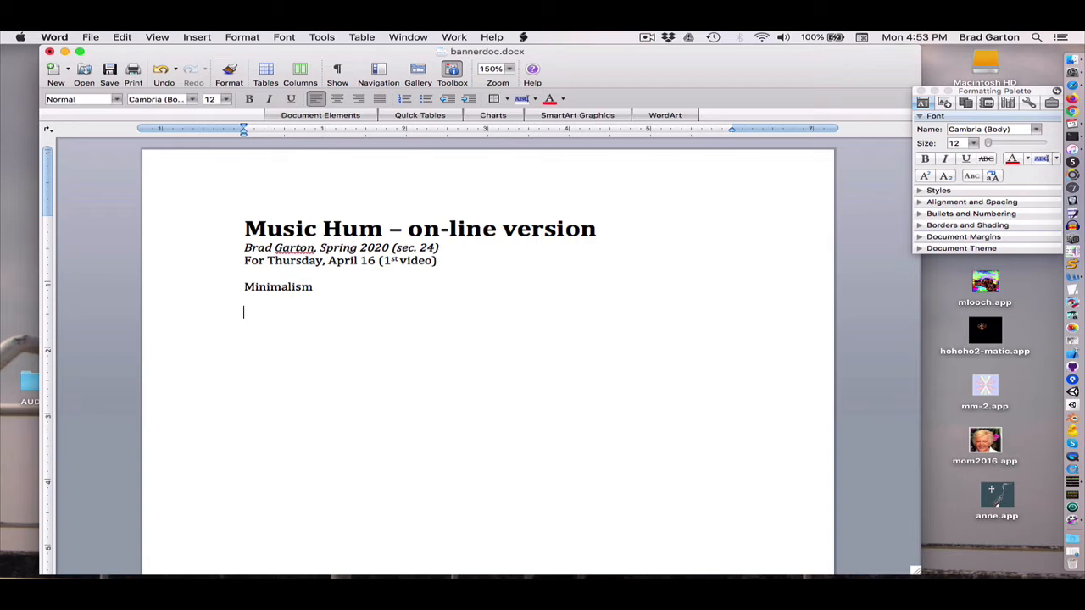
Enter the composer line 'LaMonte Young (1935)', adding the missing 'e'
type("LaMont Young")
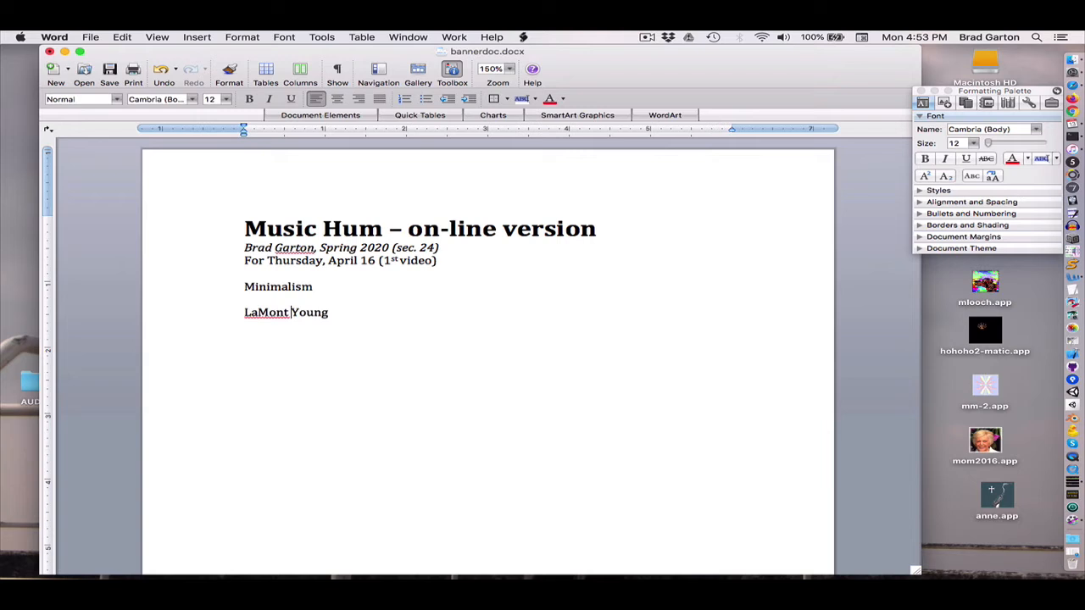
type("e")
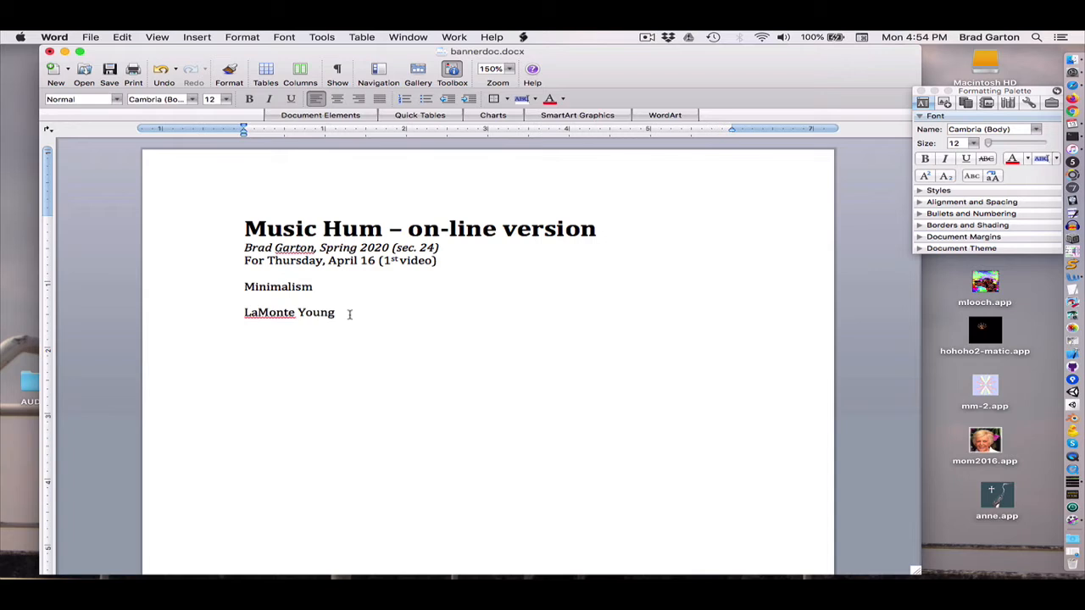
type("(")
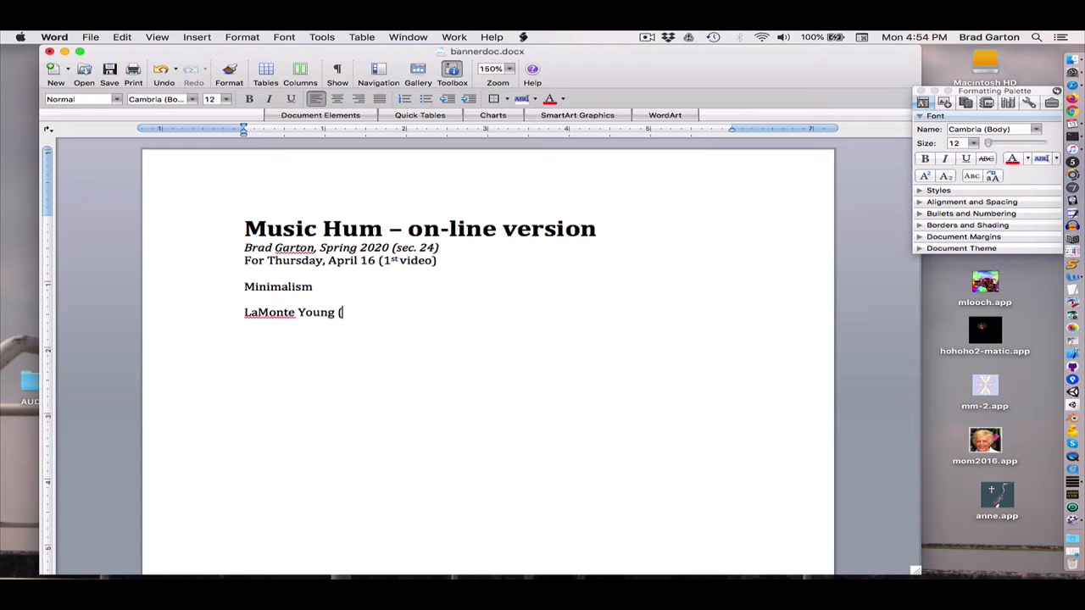
type("1935)")
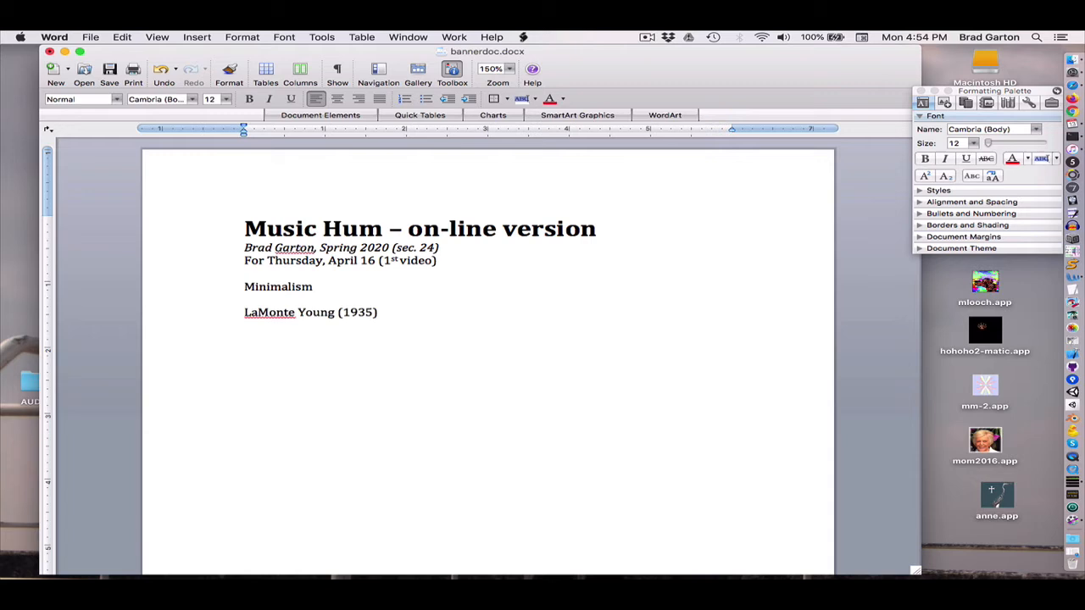
left_click(377, 312)
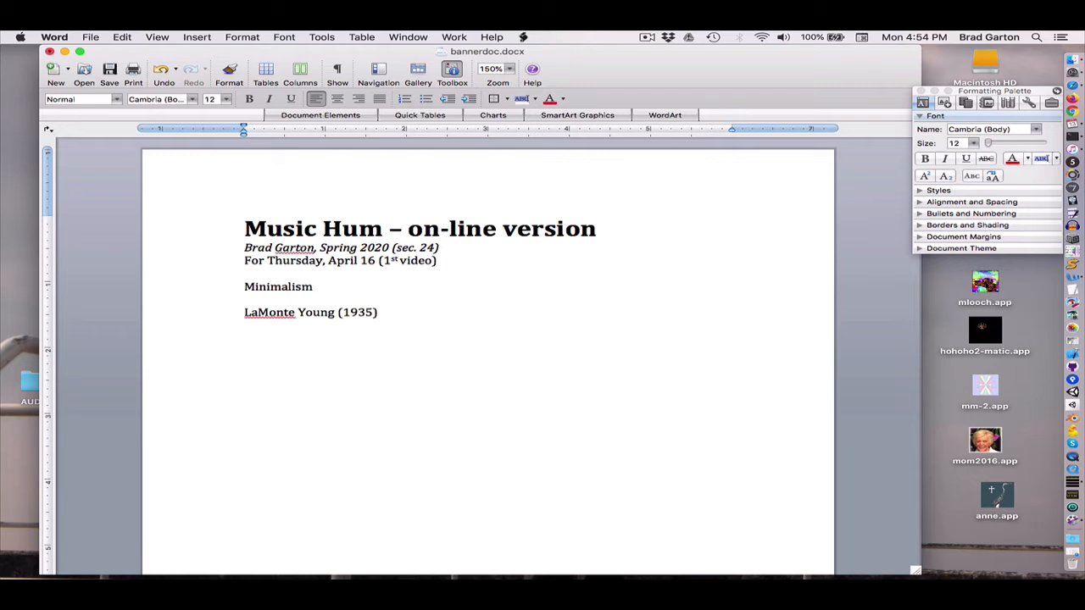
left_click(378, 312)
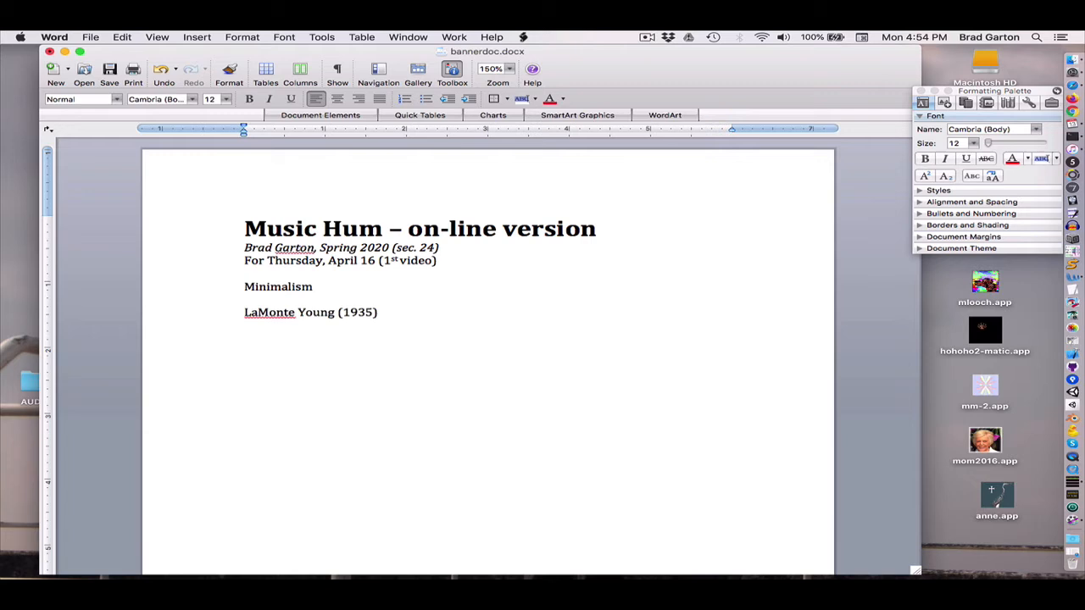
left_click(378, 312)
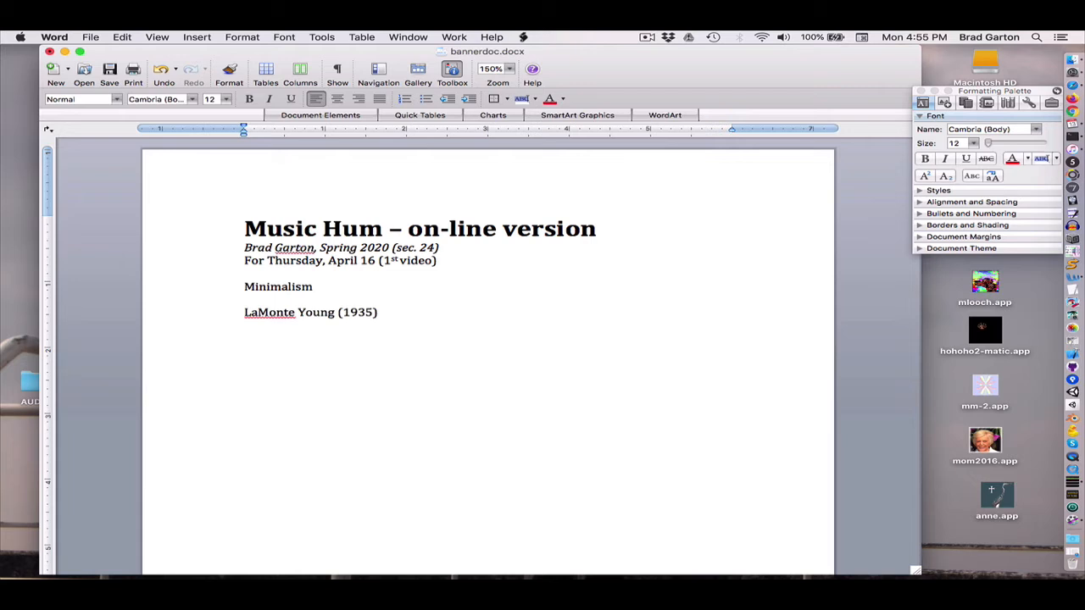
left_click(378, 312)
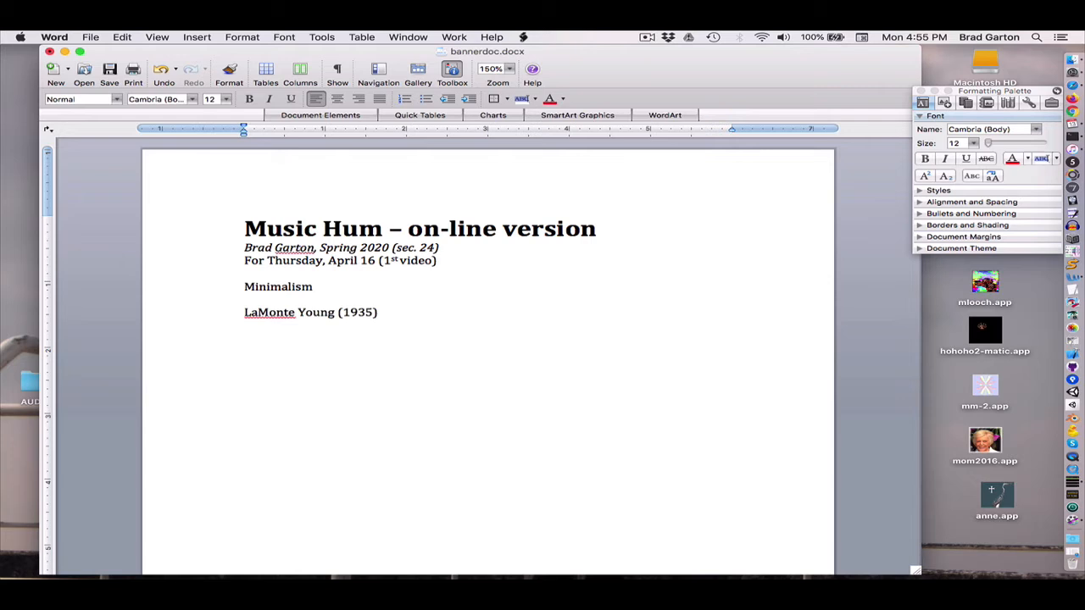
left_click(378, 312)
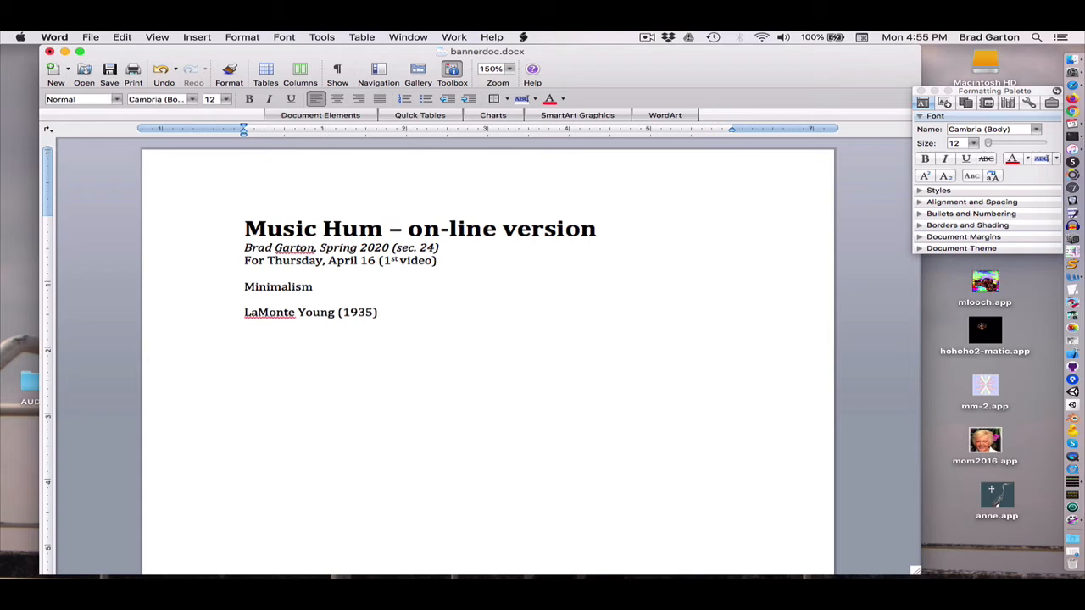
left_click(378, 312)
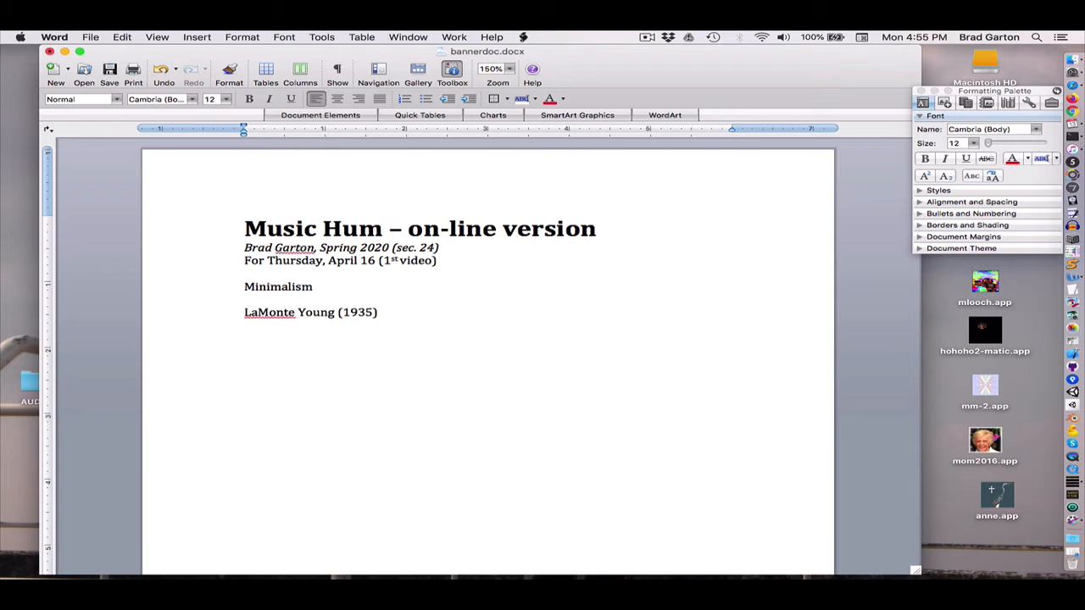
left_click(378, 312)
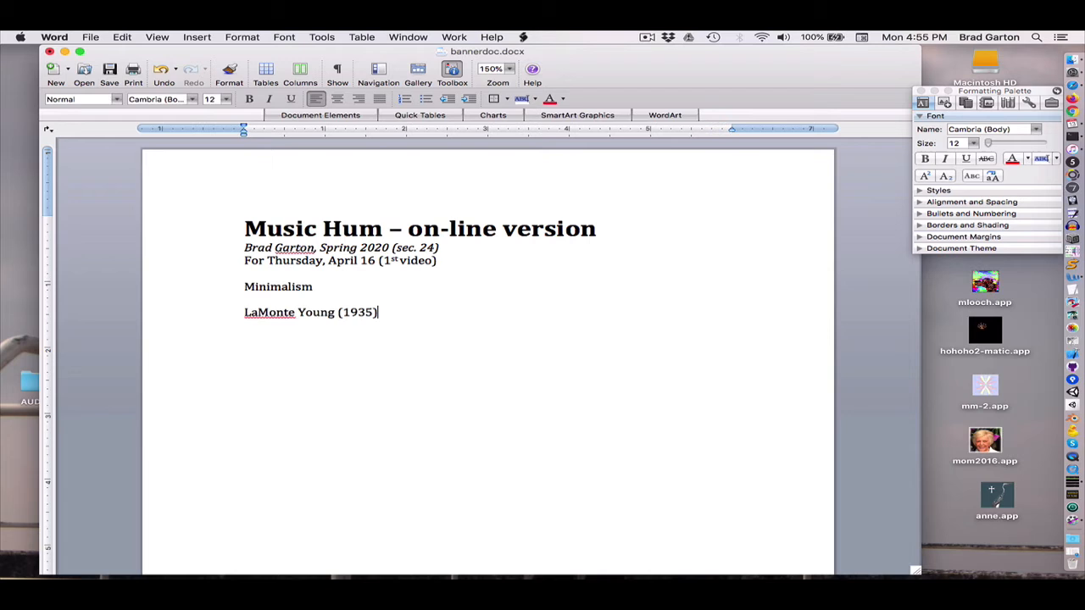
Enter 'Pandit Pran Nath' on the line below LaMonte Young (1935)
type("Pandit Pran Nath")
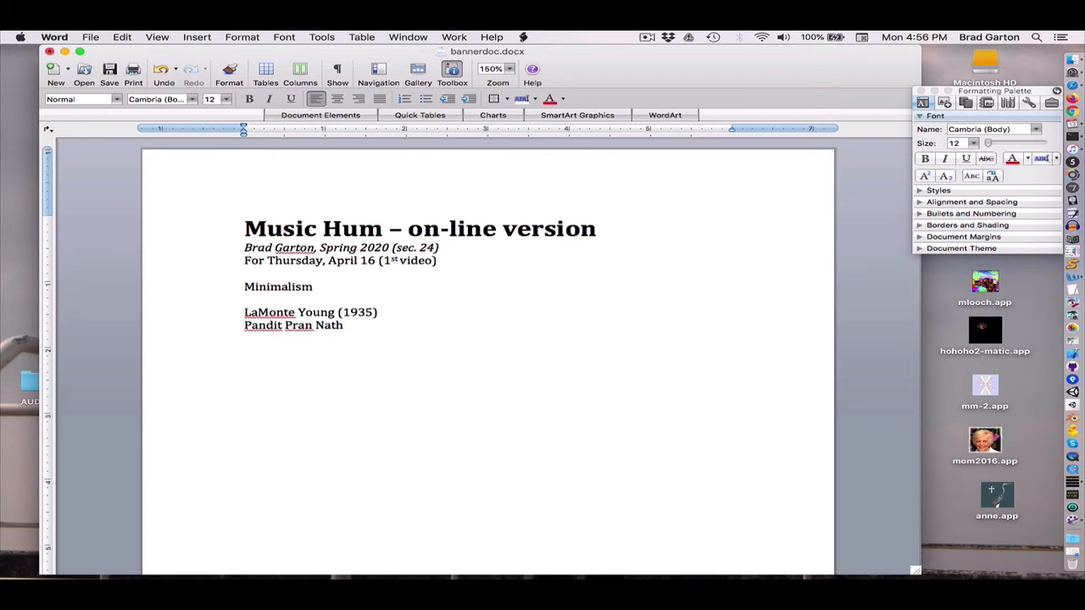
left_click(343, 326)
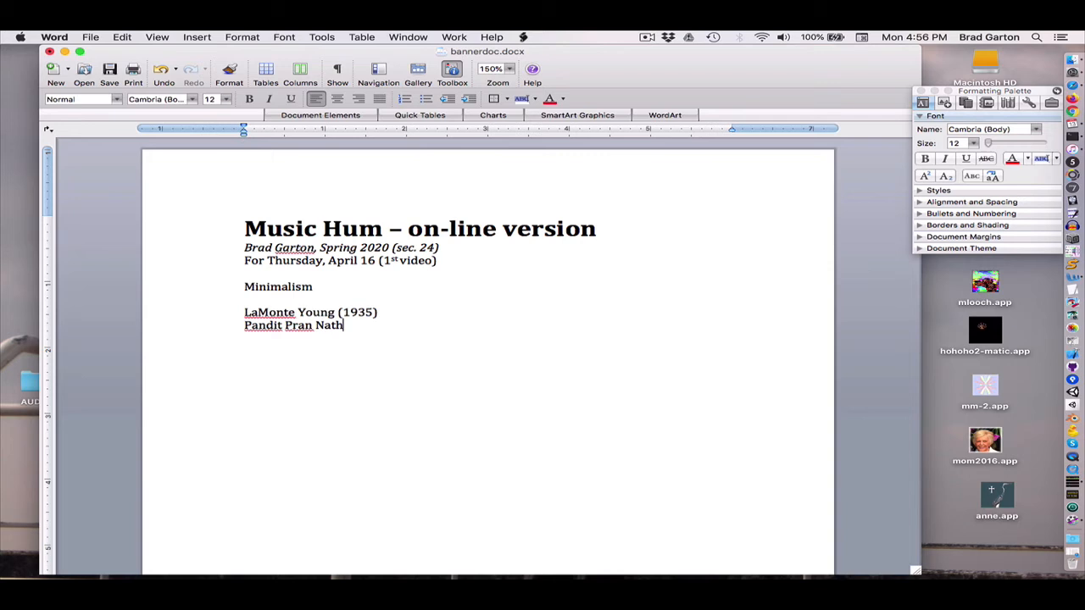
Enter 'Theater of Eternal Music' on the next line of the Minimalism notes
type("Theater of Eterna")
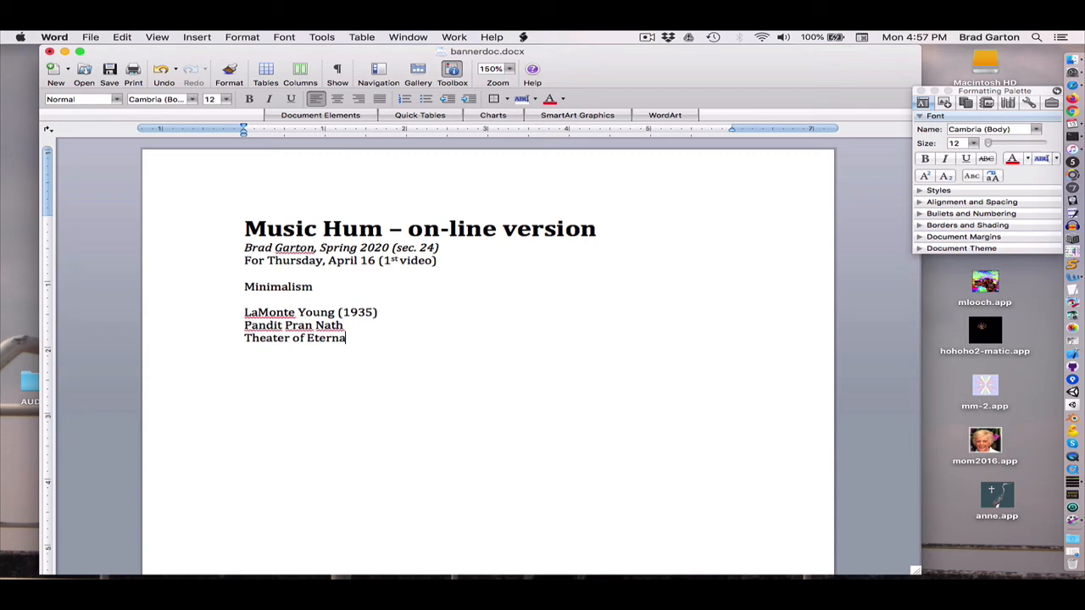
type("l Music")
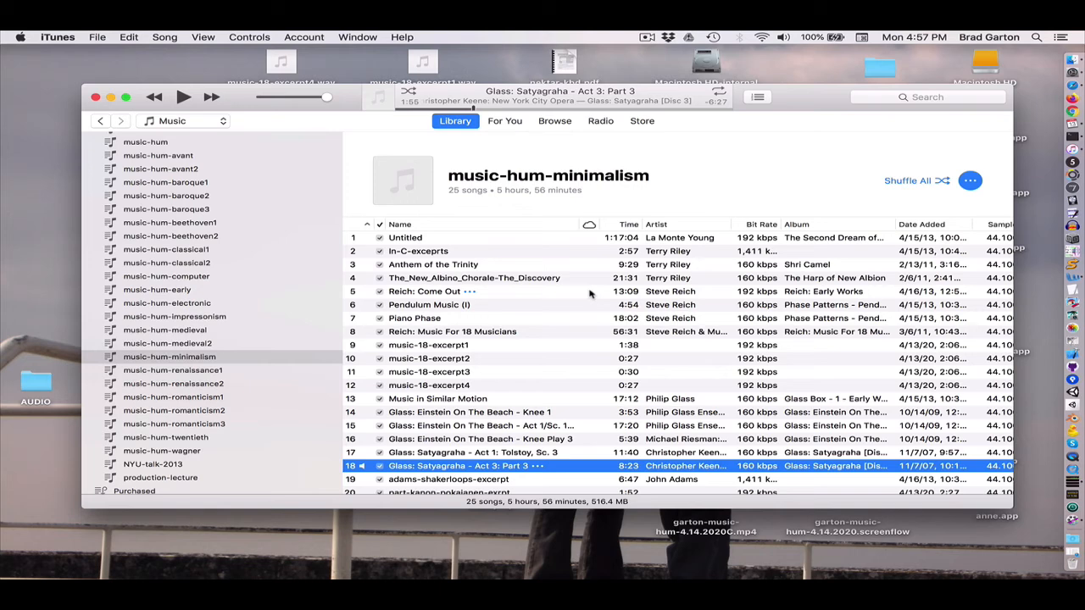
Play track 1, La Monte Young's 'Untitled', from the music-hum-minimalism playlist
left_click(405, 237)
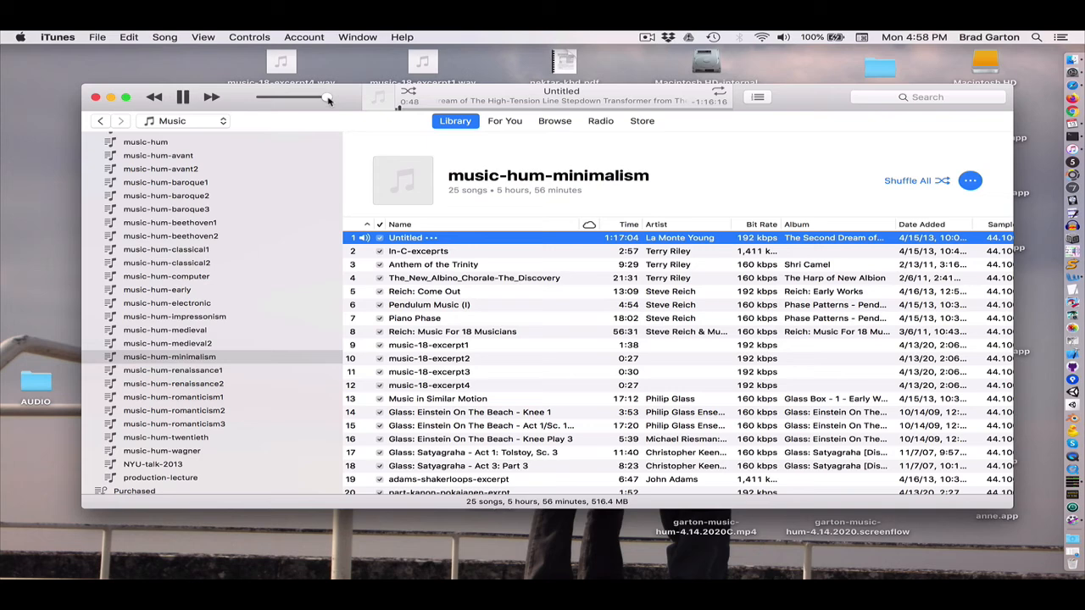
Lower the iTunes playback volume while 'Untitled' plays
left_click_drag(307, 96, 288, 96)
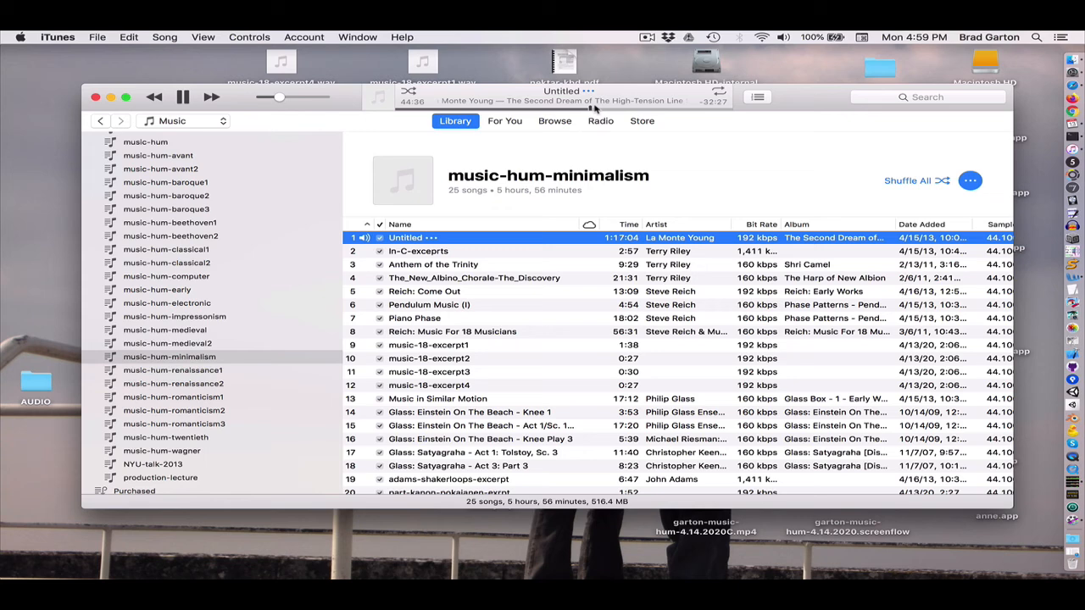
Skip 'Untitled' ahead to about 1:12 and raise the volume to full
left_click_drag(278, 96, 318, 96)
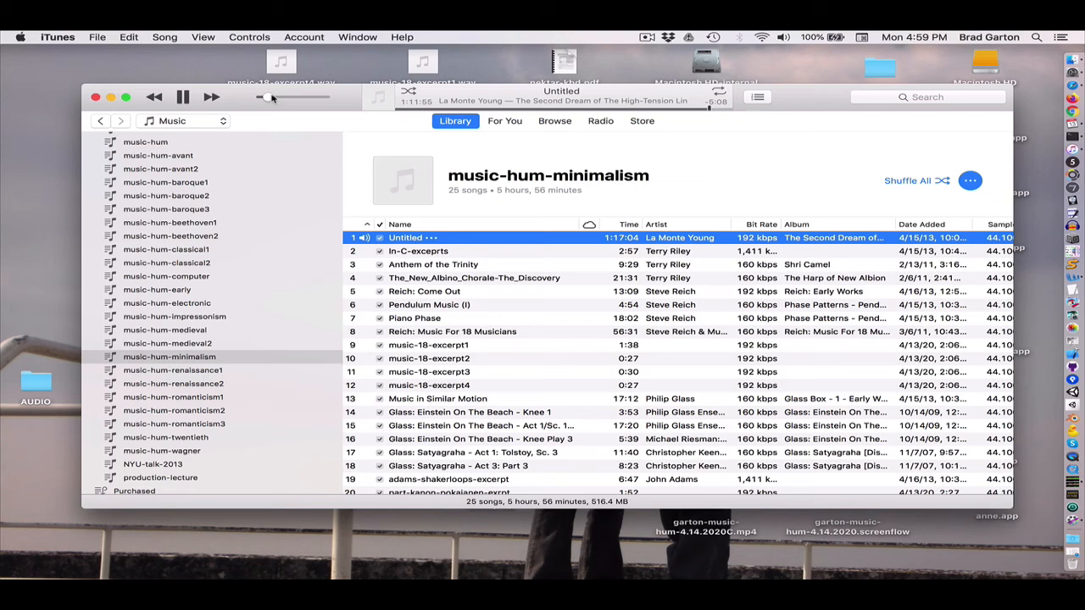
left_click_drag(267, 97, 326, 96)
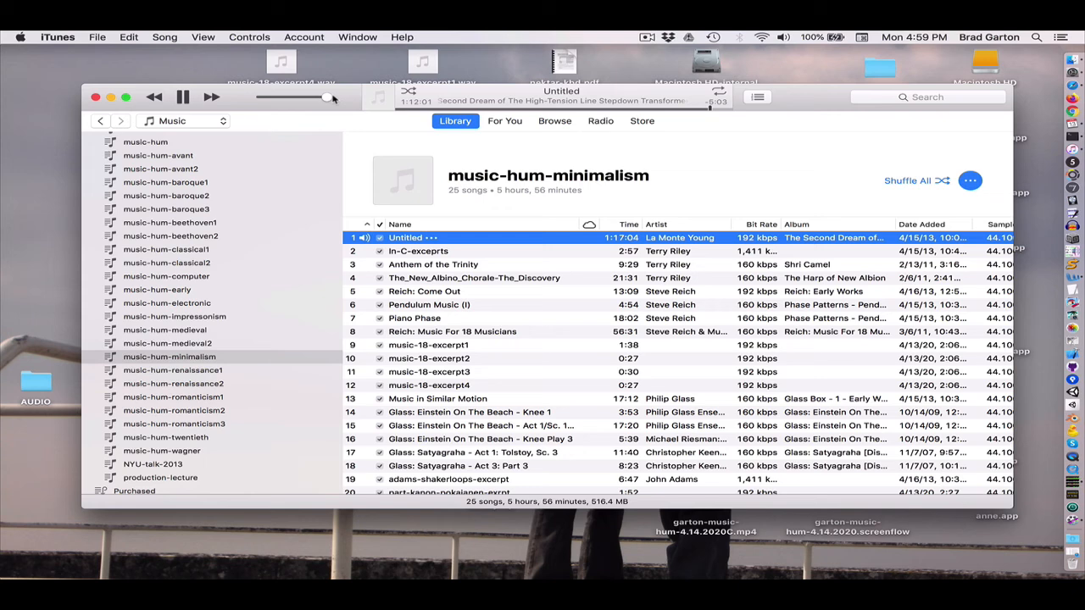